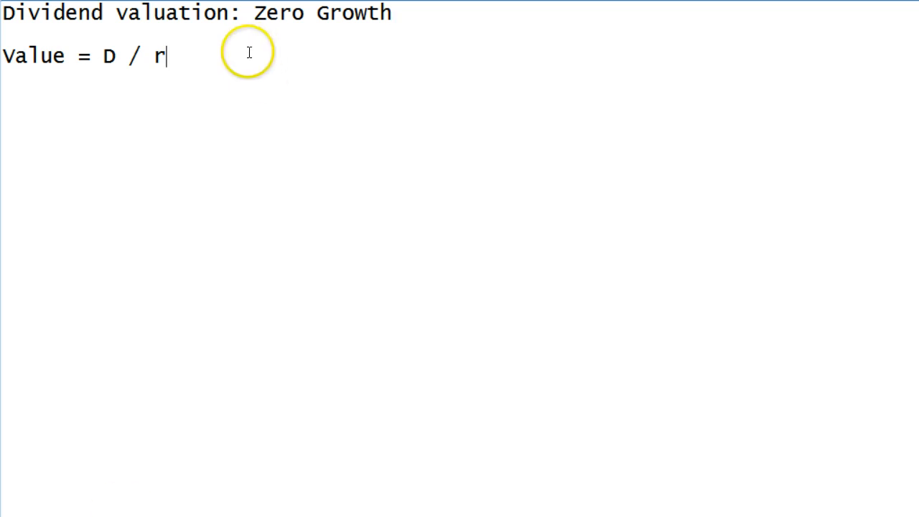
- Add a blank line below the Value = D / r formula
{"action": "key", "text": "Enter"}
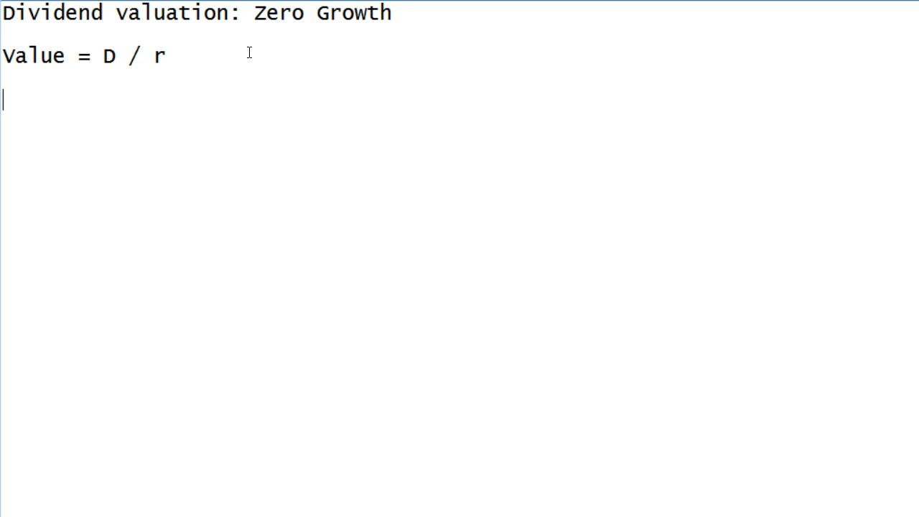
- Begin the series line with S = D/(1+r)
{"action": "type", "text": "S"}
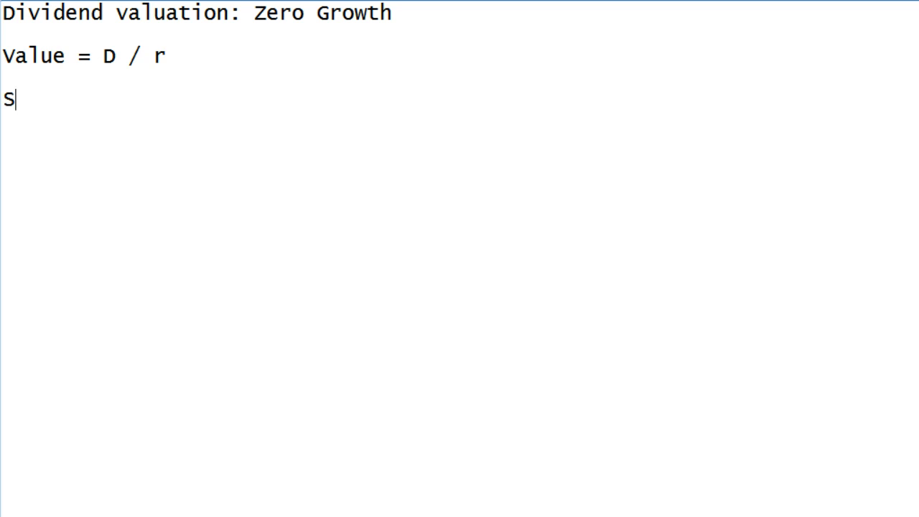
{"action": "type", "text": "="}
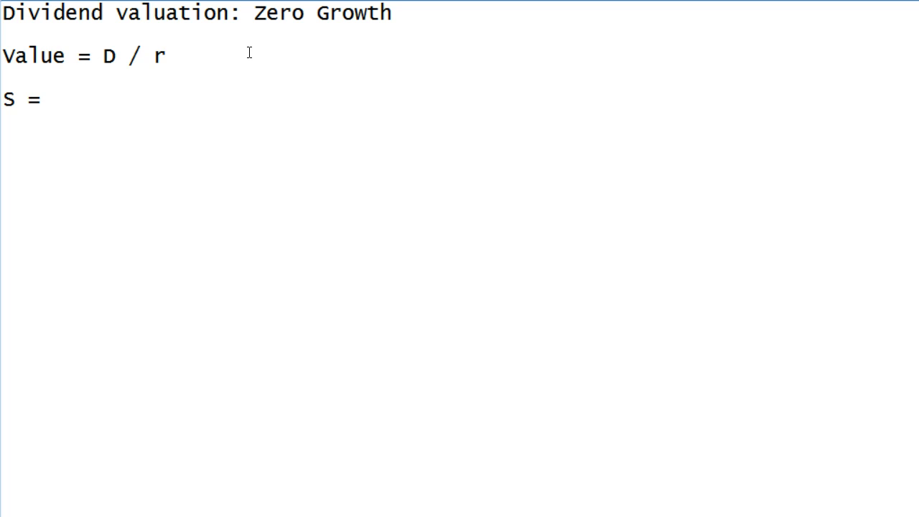
{"action": "type", "text": "D"}
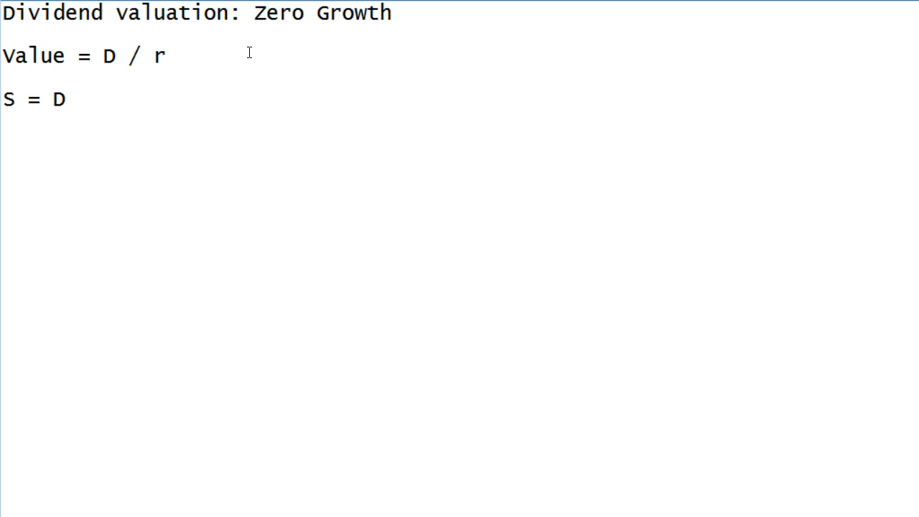
{"action": "left_click", "coordinate": [66, 99]}
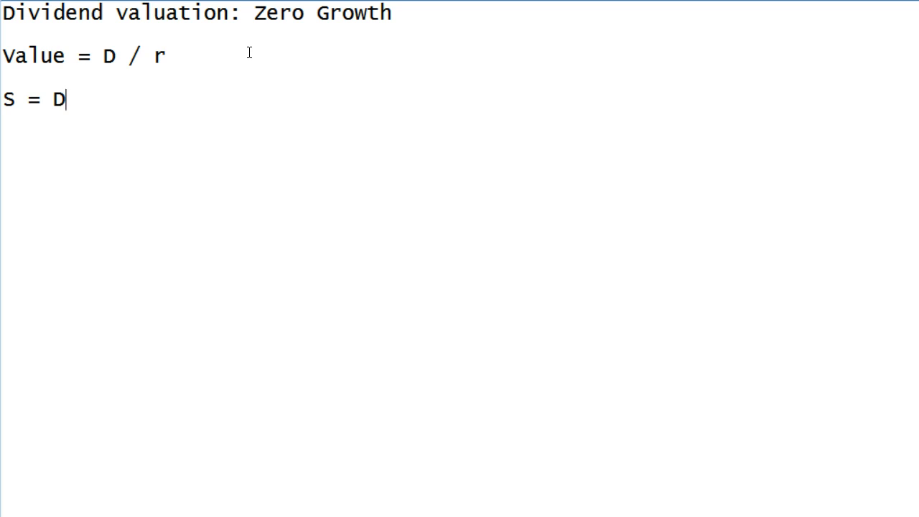
{"action": "type", "text": "/"}
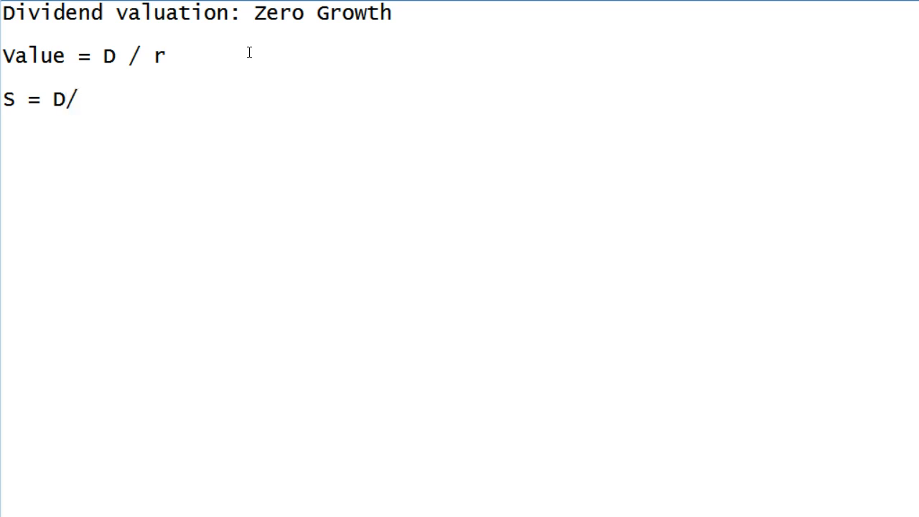
{"action": "type", "text": "(1+r"}
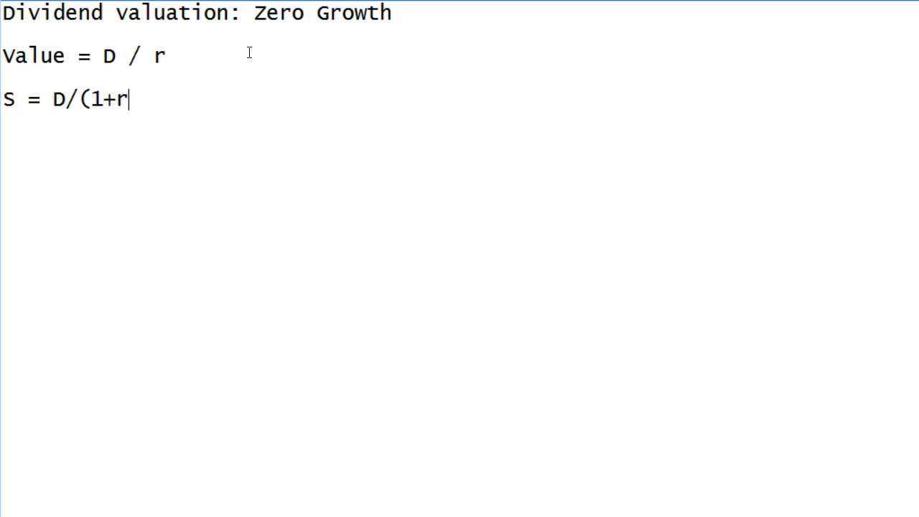
{"action": "type", "text": ")"}
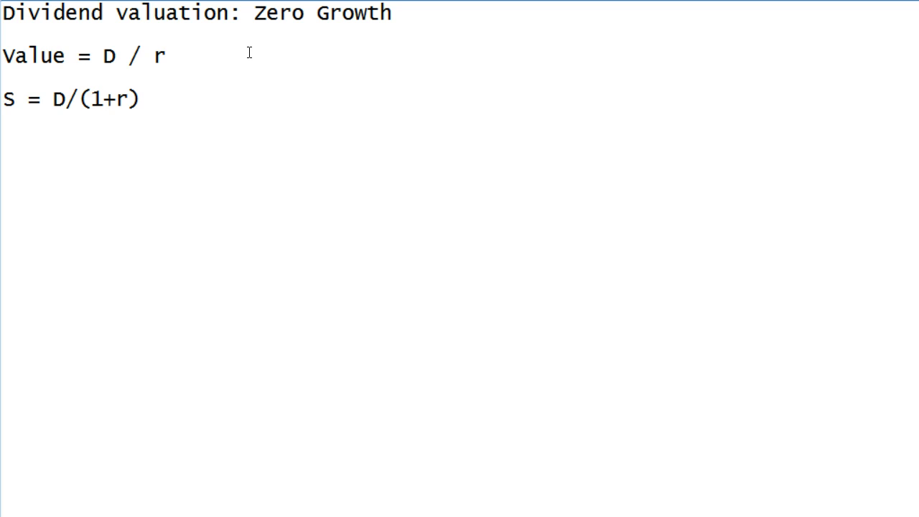
- Extend the series with + D/(1+r)^2 + D/(1+r)^3 + ...
{"action": "left_click", "coordinate": [144, 99]}
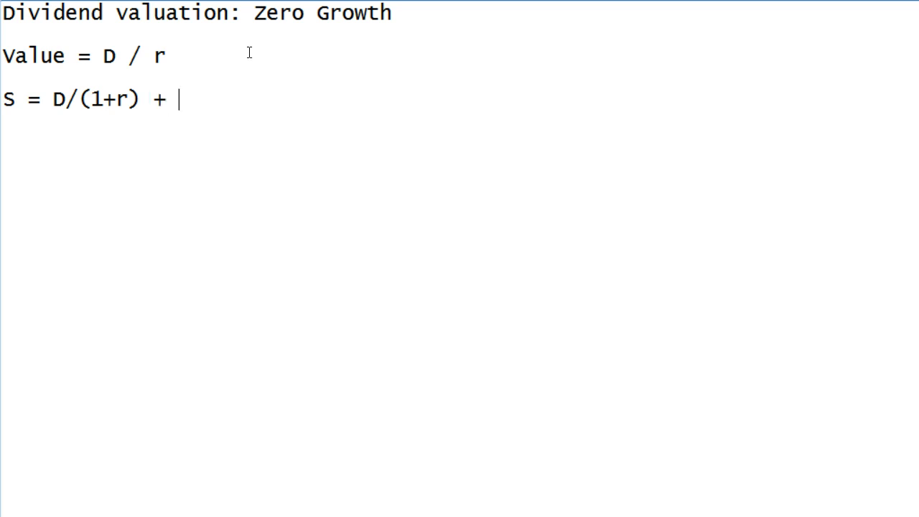
{"action": "type", "text": "D"}
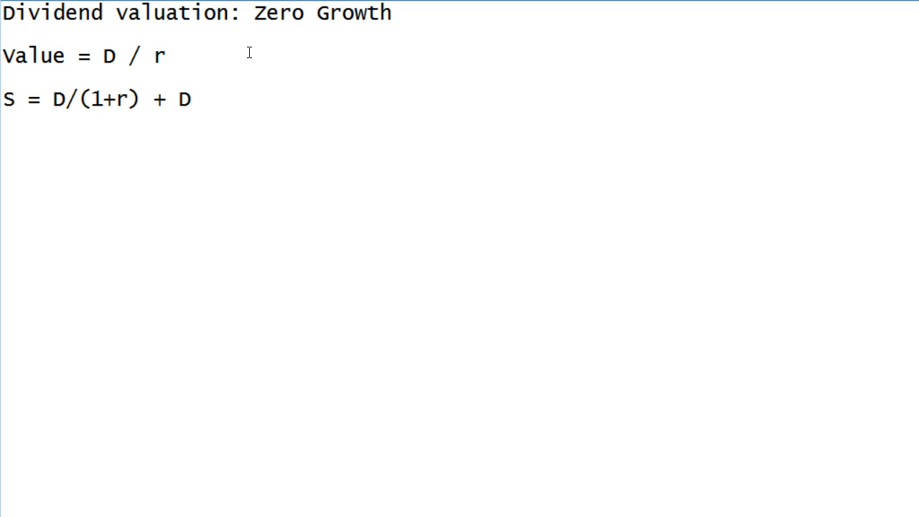
{"action": "type", "text": "/("}
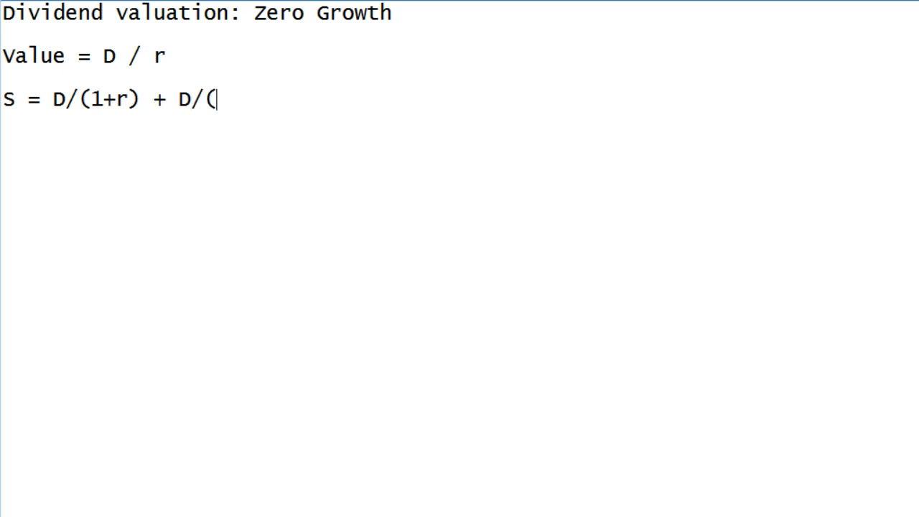
{"action": "type", "text": "1+r"}
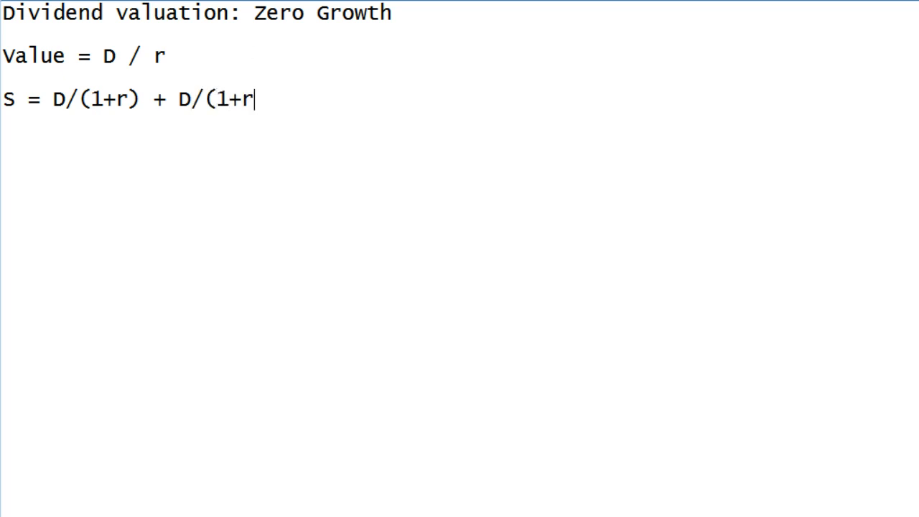
{"action": "type", "text": ")"}
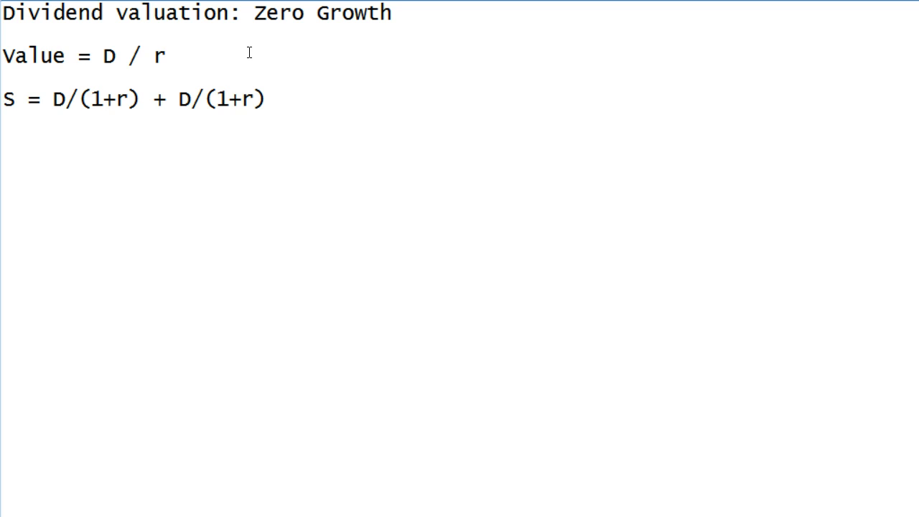
{"action": "type", "text": "^2 + D"}
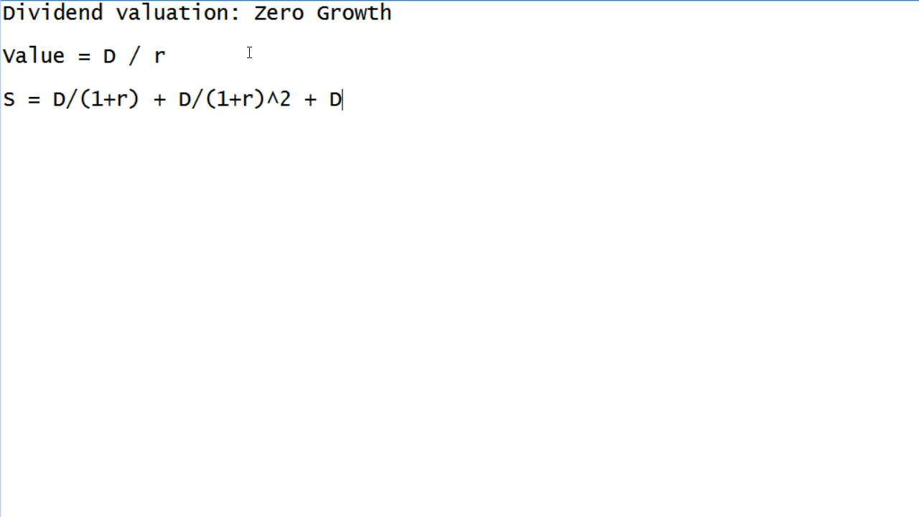
{"action": "type", "text": "/(1"}
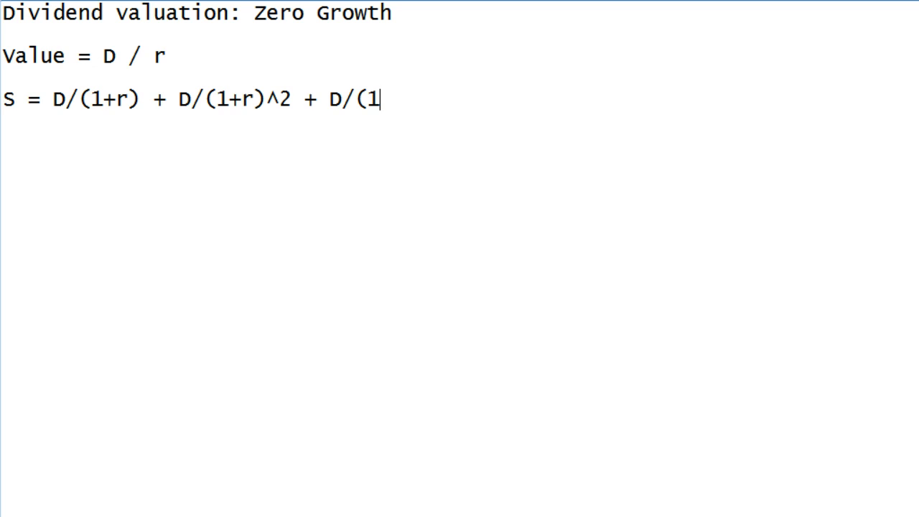
{"action": "type", "text": "+r"}
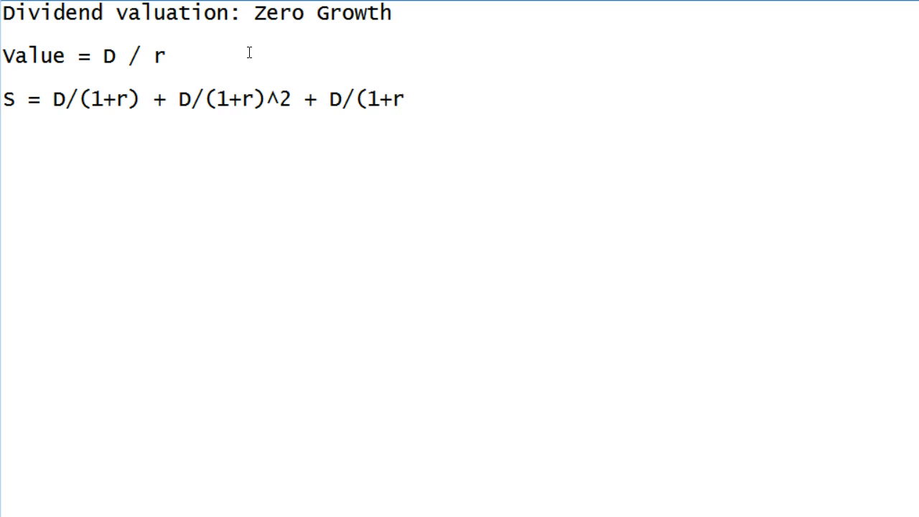
{"action": "type", "text": ")"}
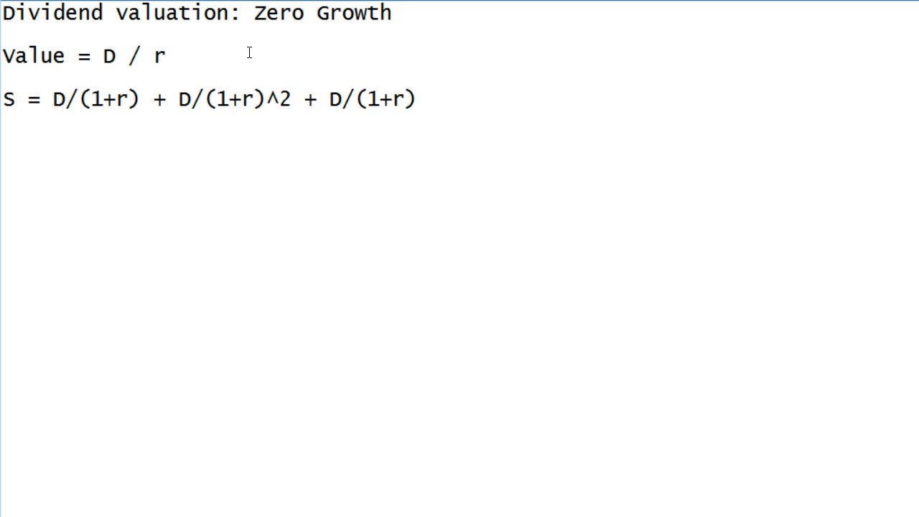
{"action": "type", "text": "^3 + ...."}
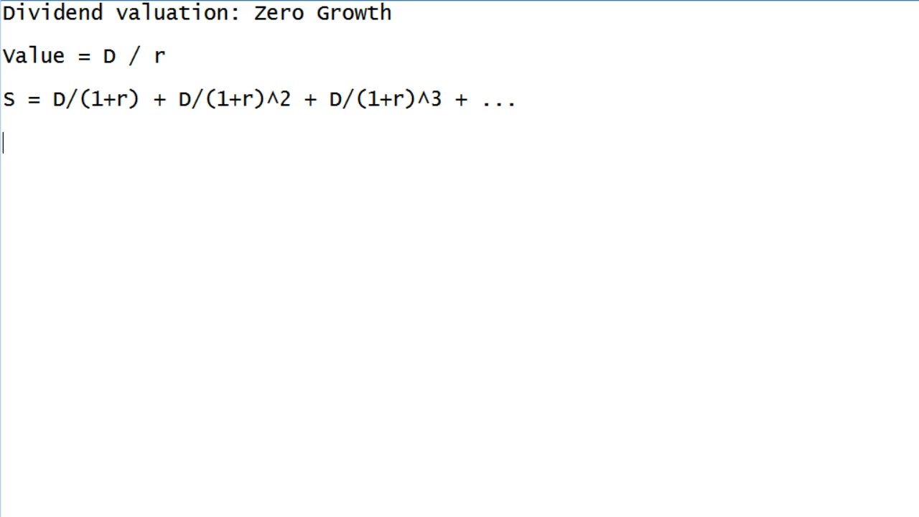
- Enter the divided series S/(1+r) = D/(1+r)^2 + D/(1+r)^3 + .... as the next line
{"action": "type", "text": "S"}
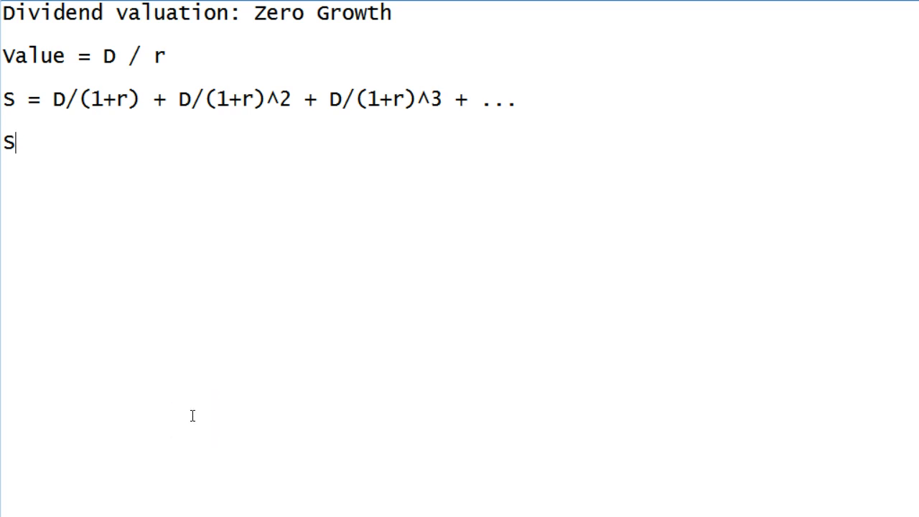
{"action": "type", "text": "/(1+r) ="}
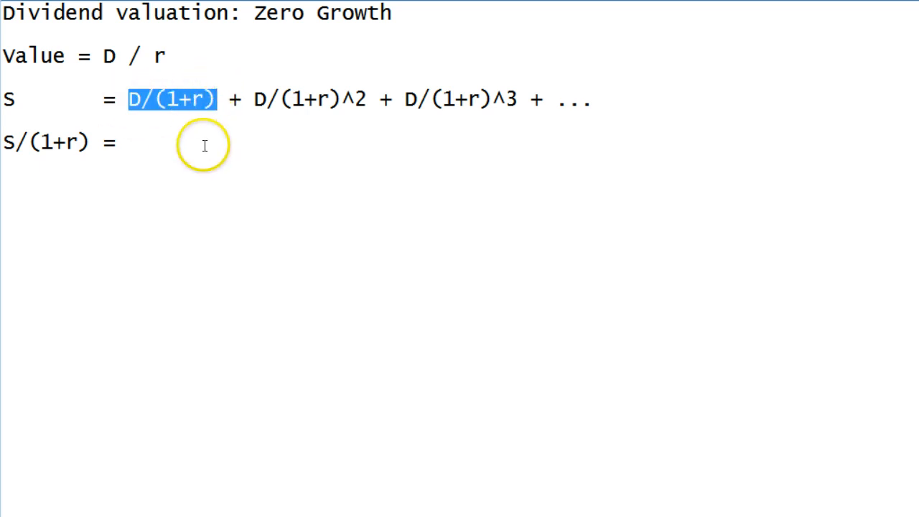
{"action": "mouse_move", "coordinate": [178, 138]}
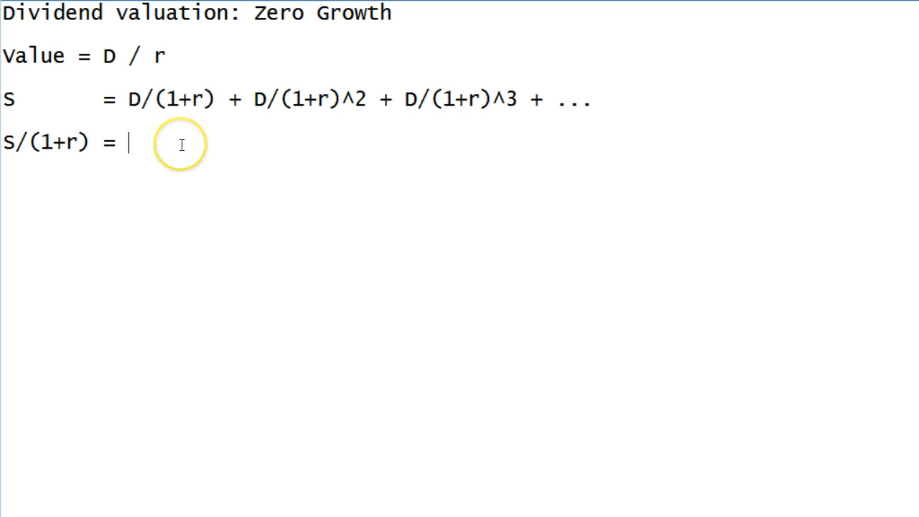
{"action": "type", "text": "D/("}
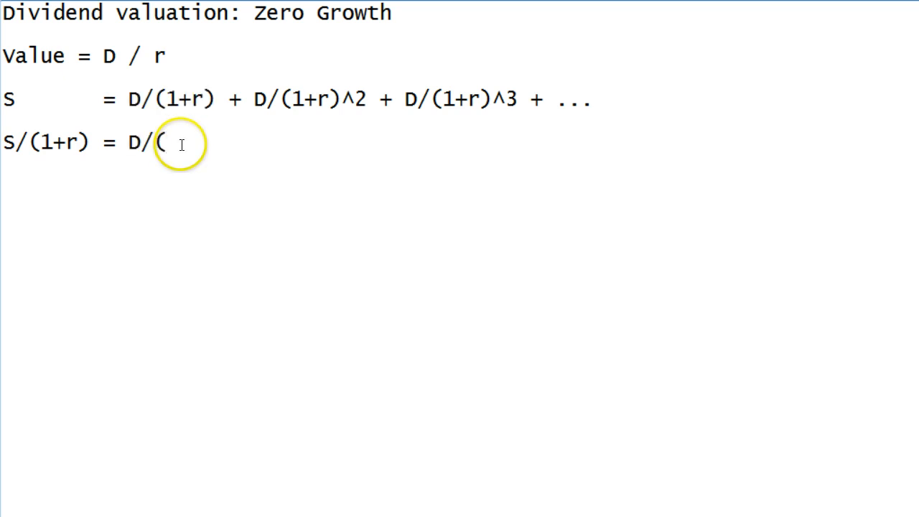
{"action": "type", "text": "1+r)"}
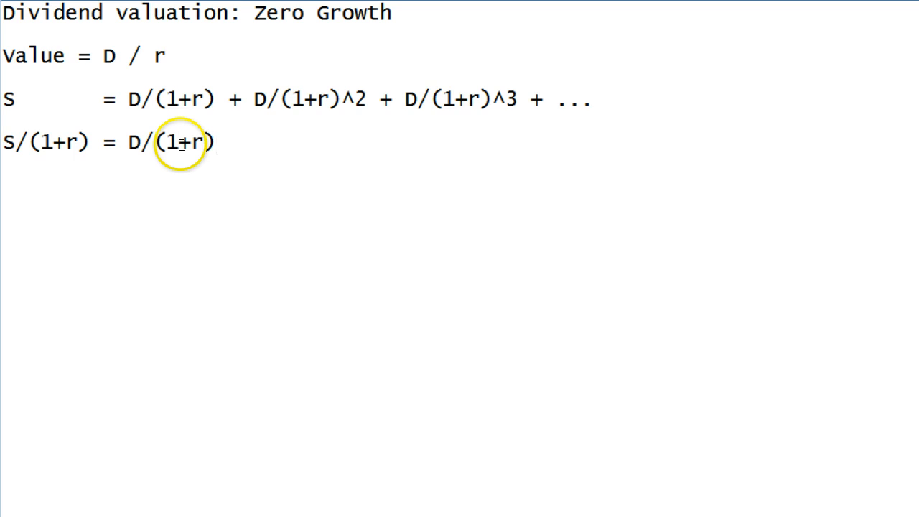
{"action": "type", "text": "^2"}
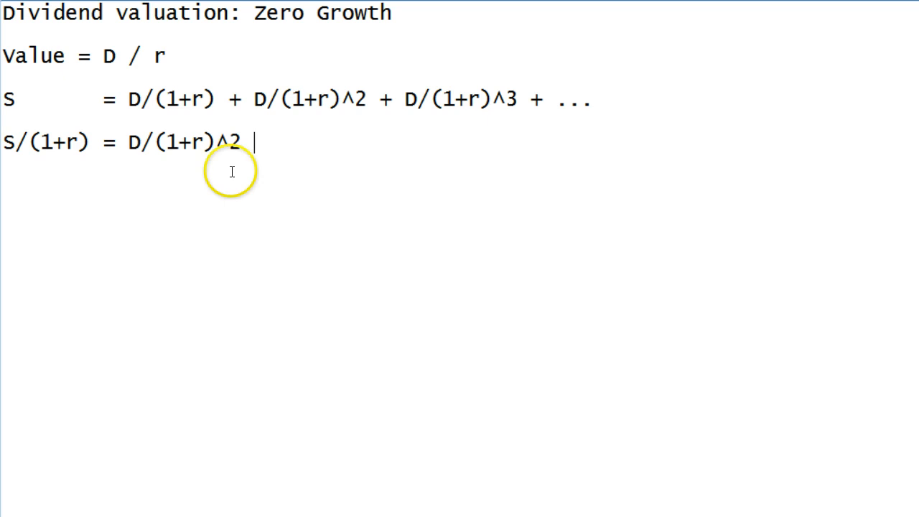
{"action": "type", "text": "+ D/"}
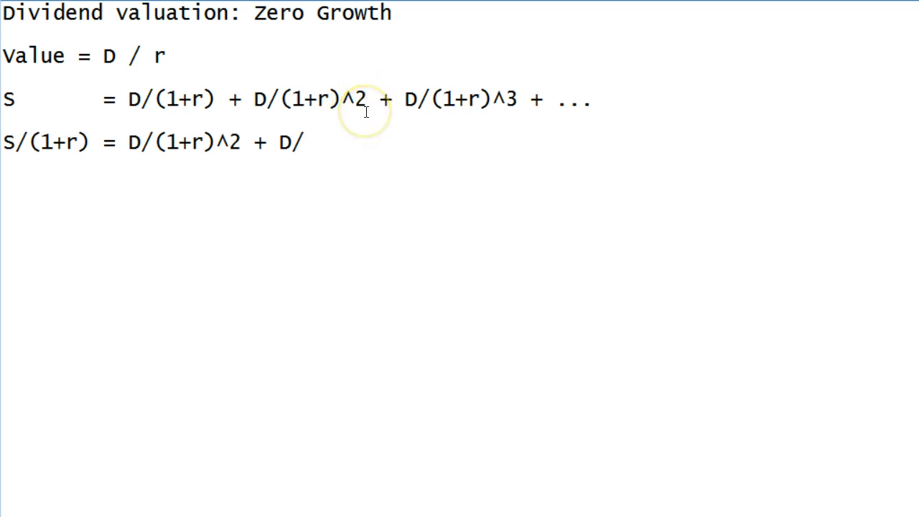
{"action": "type", "text": "(1+r"}
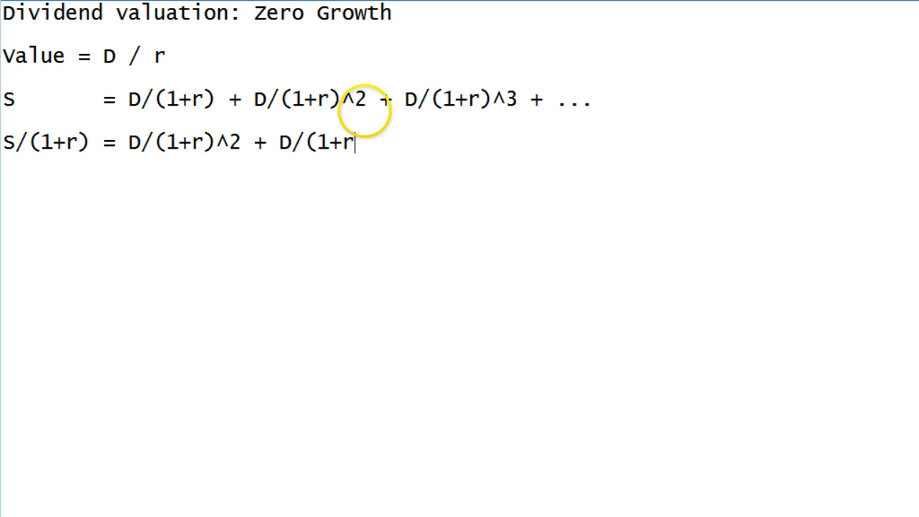
{"action": "type", "text": ")"}
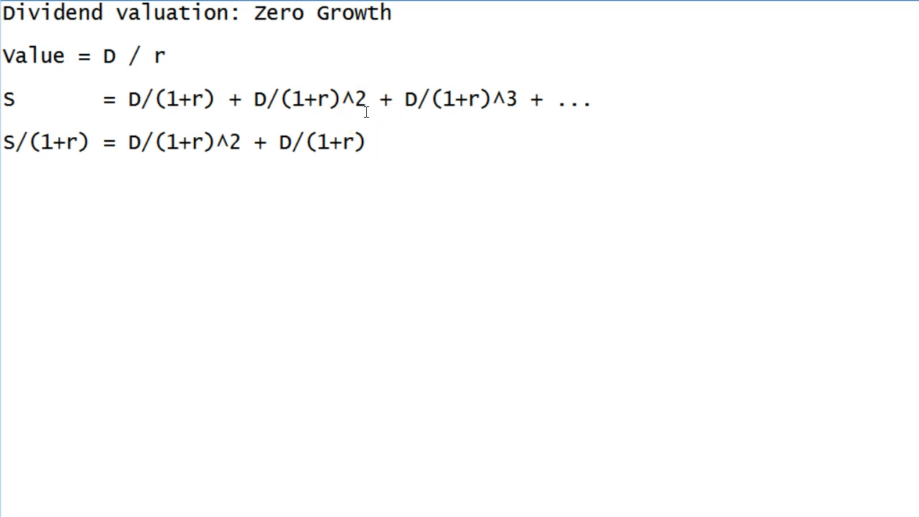
{"action": "type", "text": "^3 + ...."}
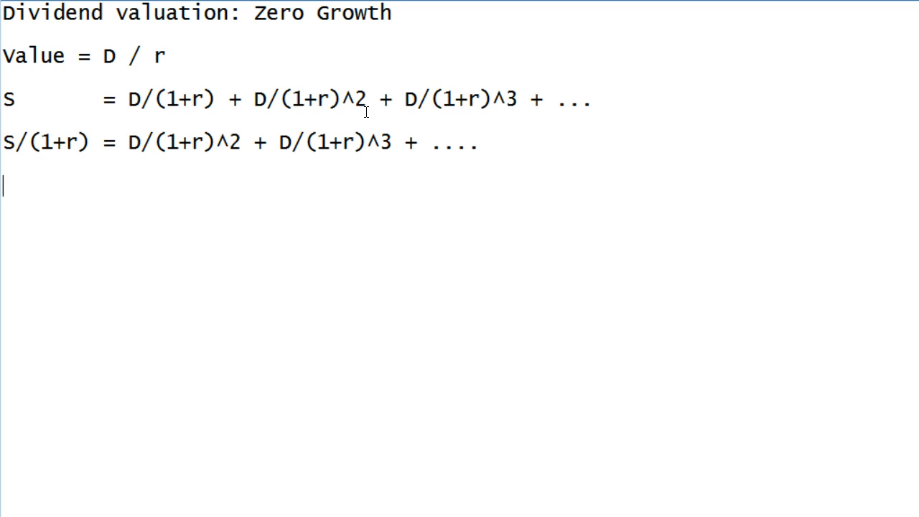
- Write S - S/(1+r) = D/(1+r), highlighting the series term D/(1+r) along the way
{"action": "type", "text": "S"}
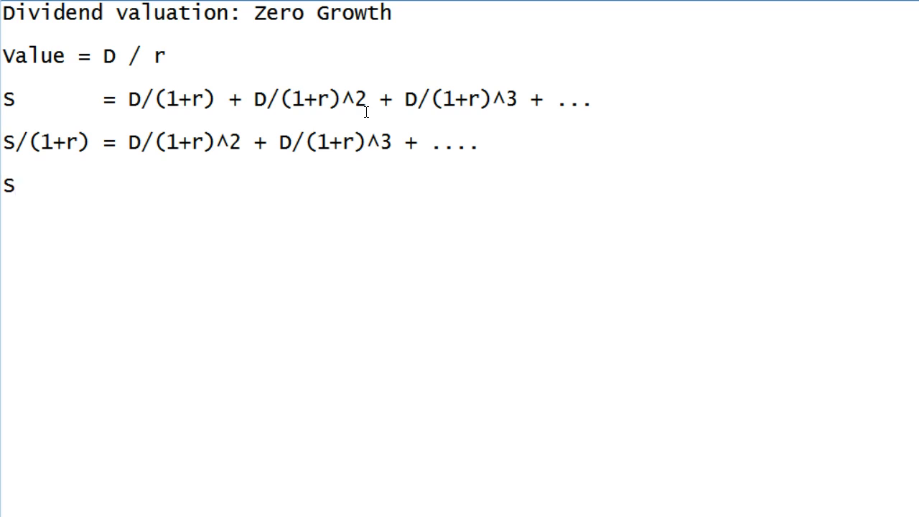
{"action": "type", "text": "- S/(1+r"}
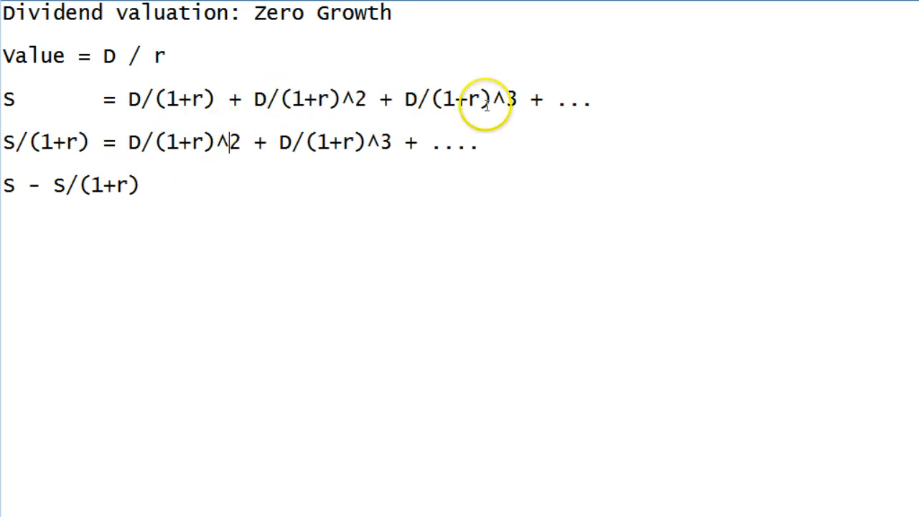
{"action": "mouse_move", "coordinate": [328, 144]}
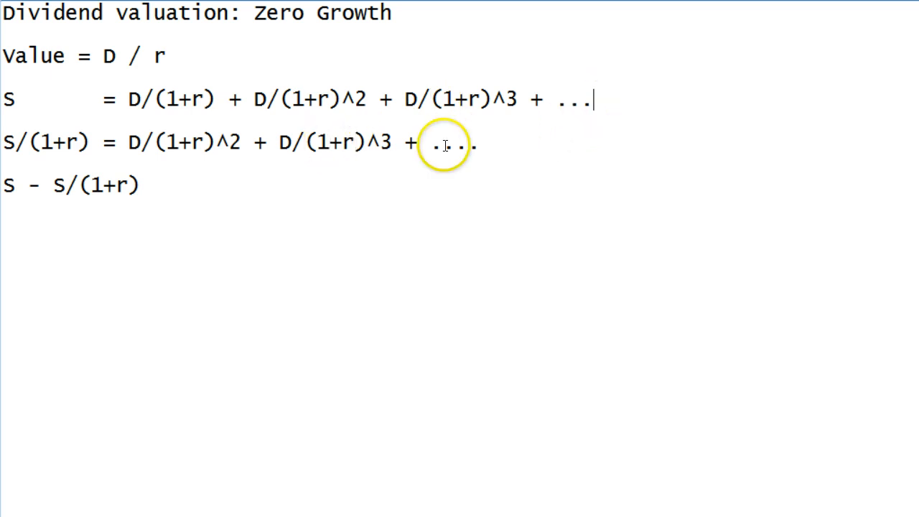
{"action": "type", "text": "."}
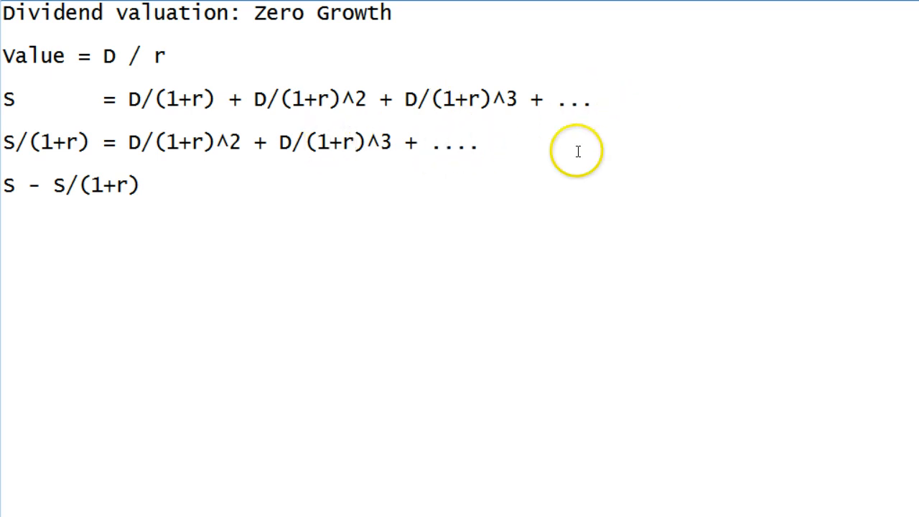
{"action": "mouse_move", "coordinate": [565, 100]}
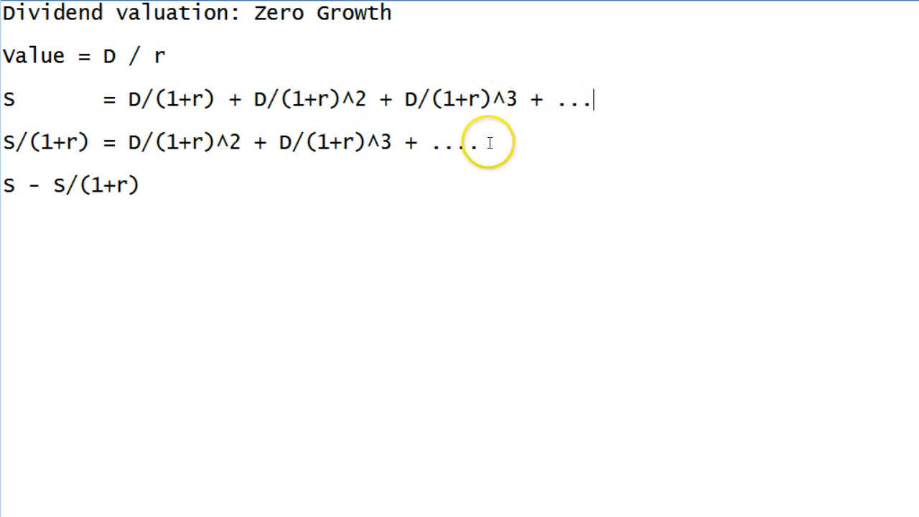
{"action": "left_click_drag", "start_coordinate": [130, 99], "coordinate": [215, 99]}
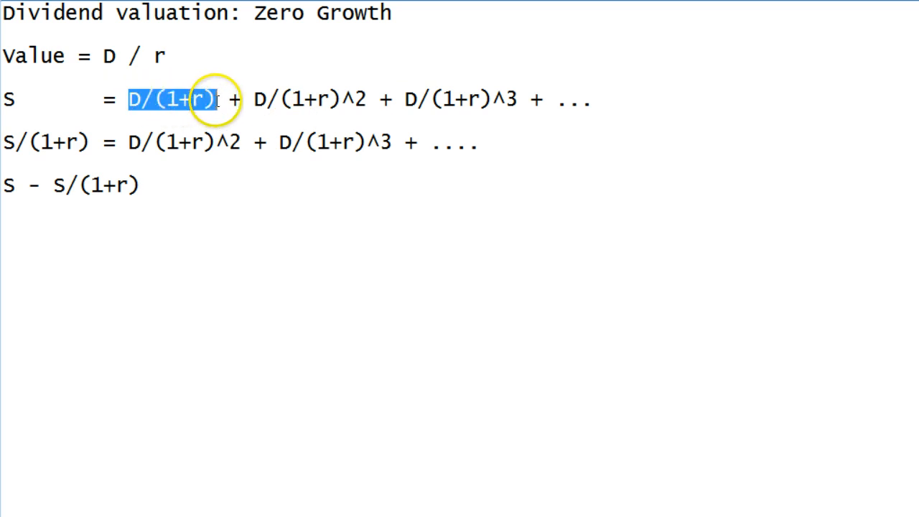
{"action": "left_click", "coordinate": [185, 189]}
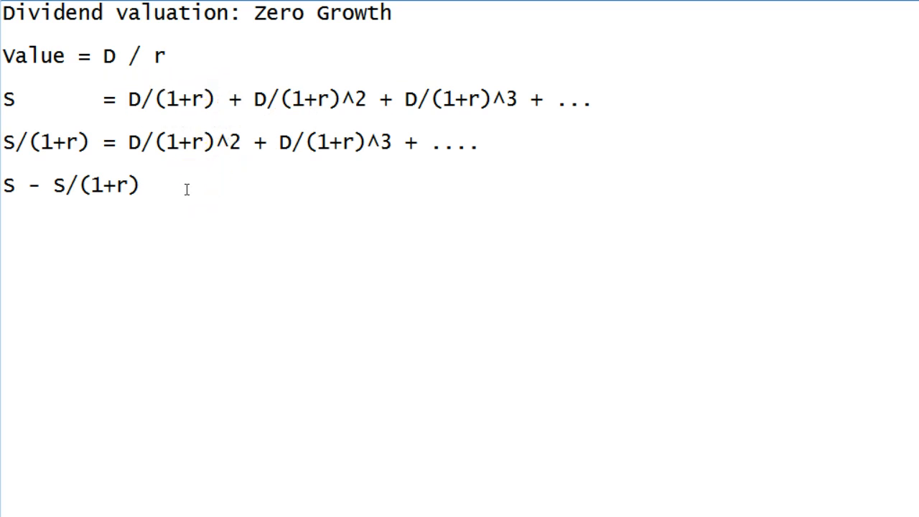
{"action": "type", "text": "= D/(1+r)"}
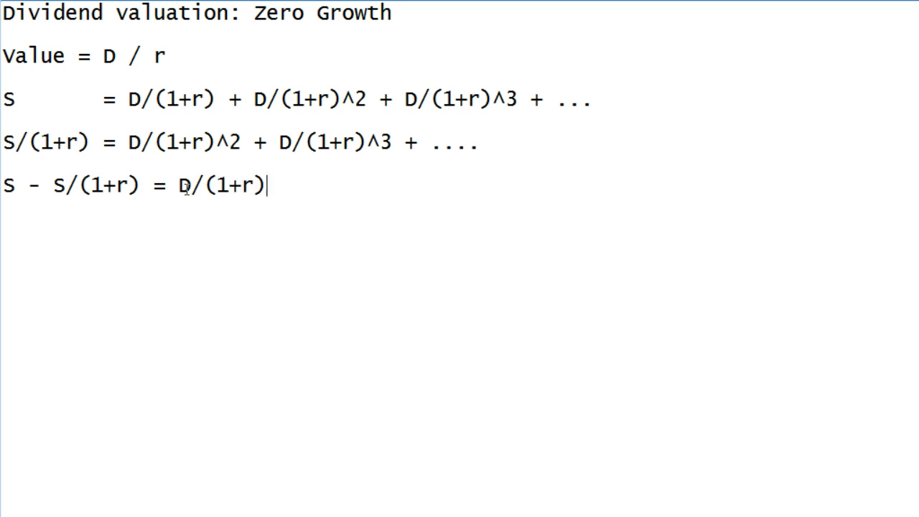
- On a new line, write the step S(1+r) - S = D
{"action": "key", "text": "Enter"}
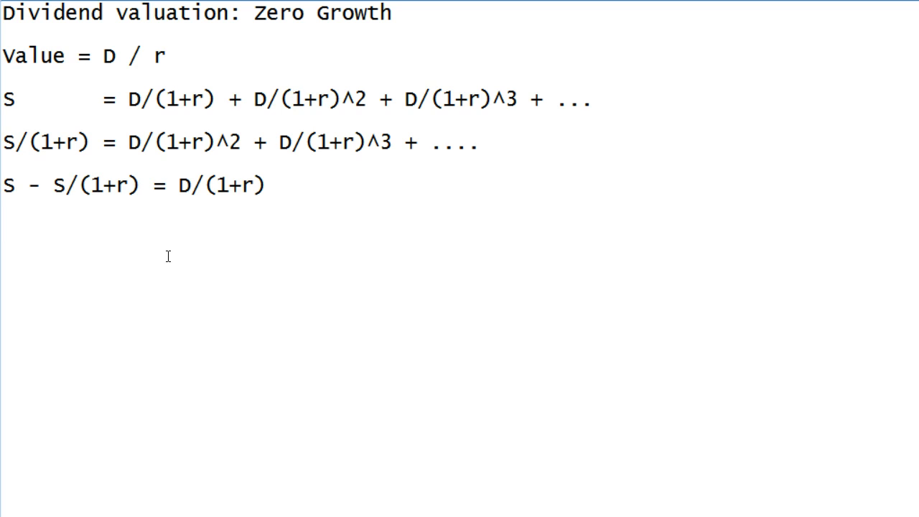
{"action": "type", "text": "S"}
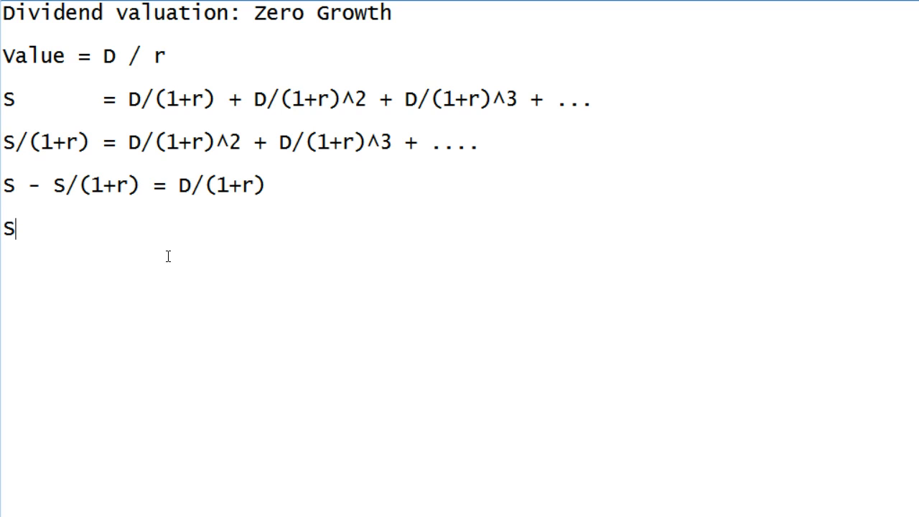
{"action": "type", "text": "(1="}
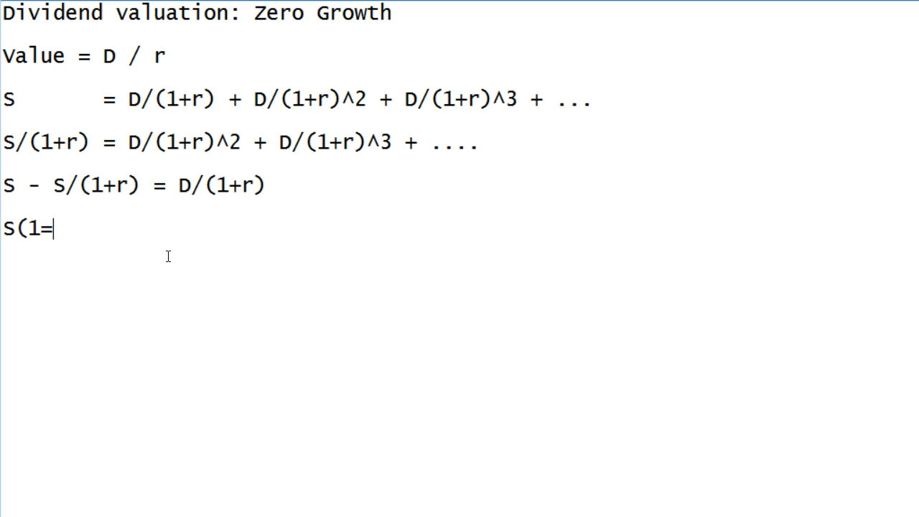
{"action": "type", "text": "+r)"}
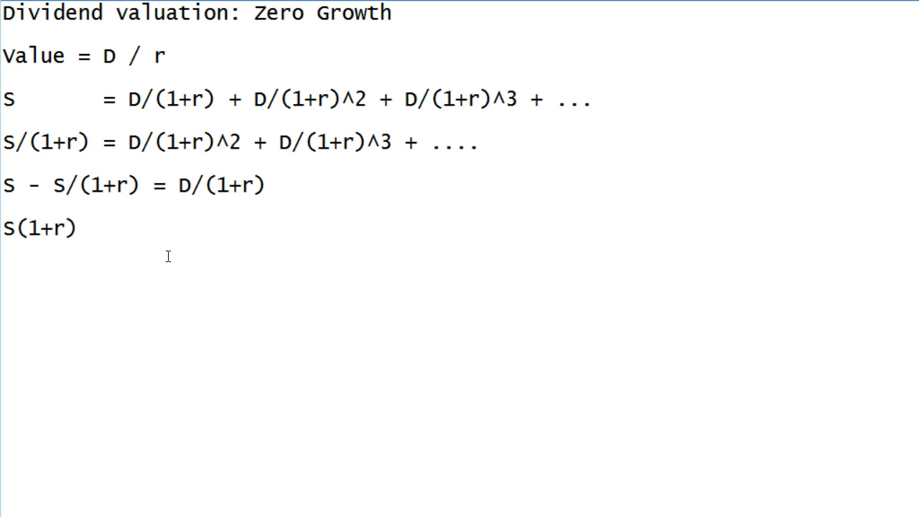
{"action": "type", "text": "-"}
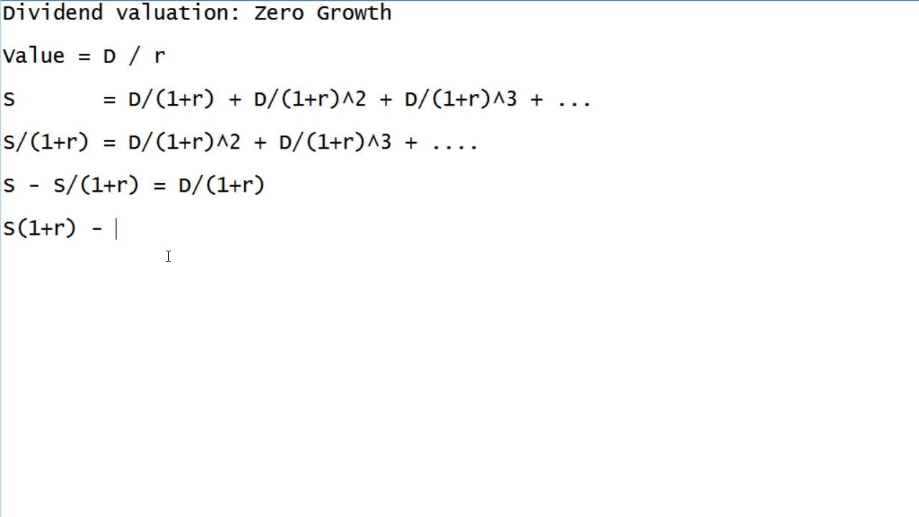
{"action": "type", "text": "S"}
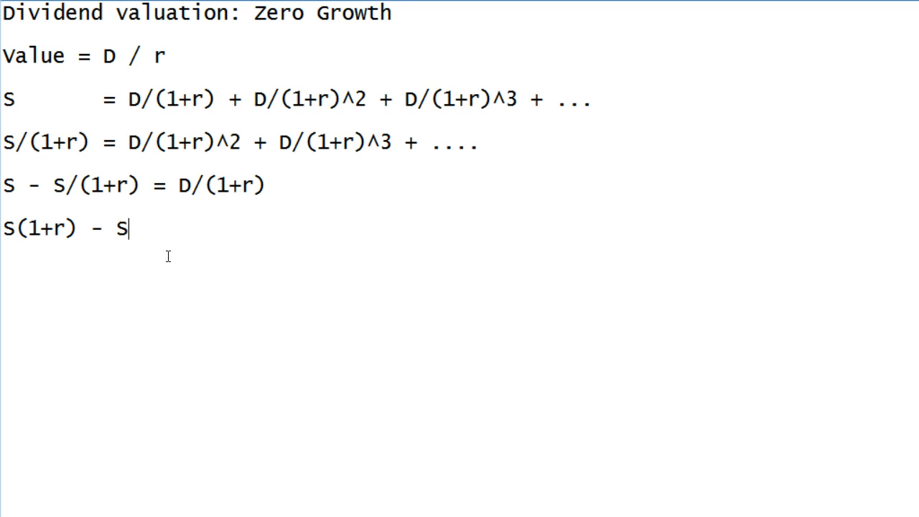
{"action": "type", "text": "="}
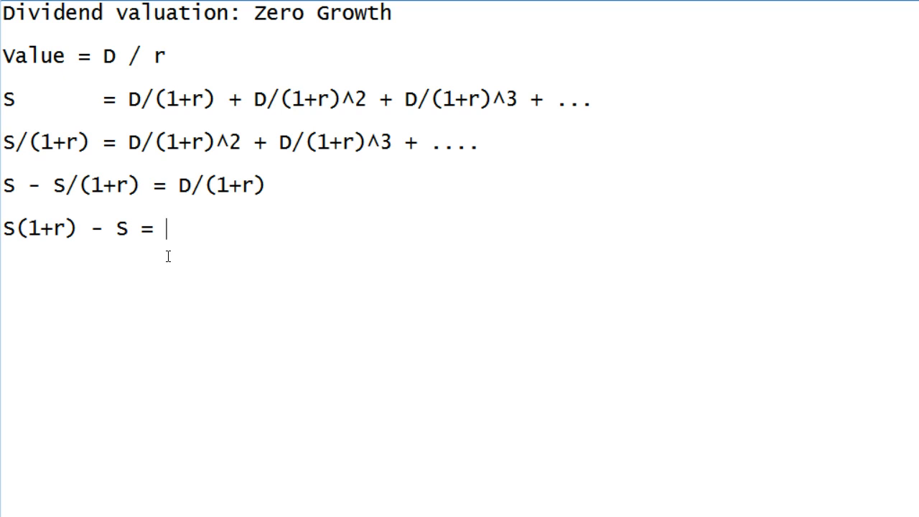
{"action": "type", "text": "D"}
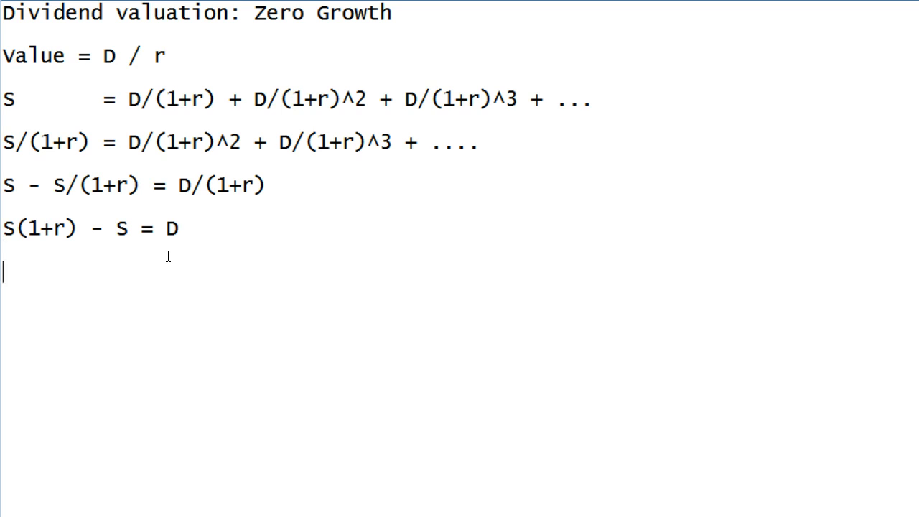
- Write the closing lines S + rS - S = D, rS = D and S = D/r
{"action": "type", "text": "S"}
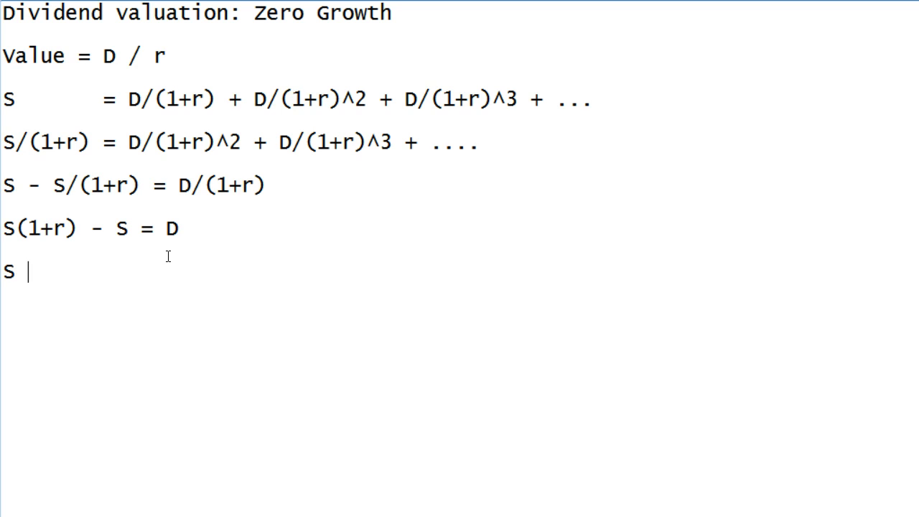
{"action": "type", "text": "+"}
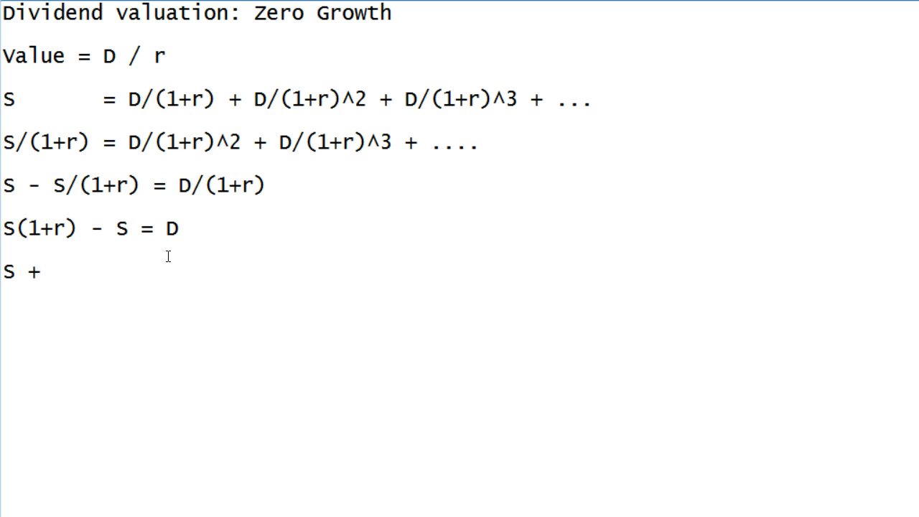
{"action": "type", "text": "rS -"}
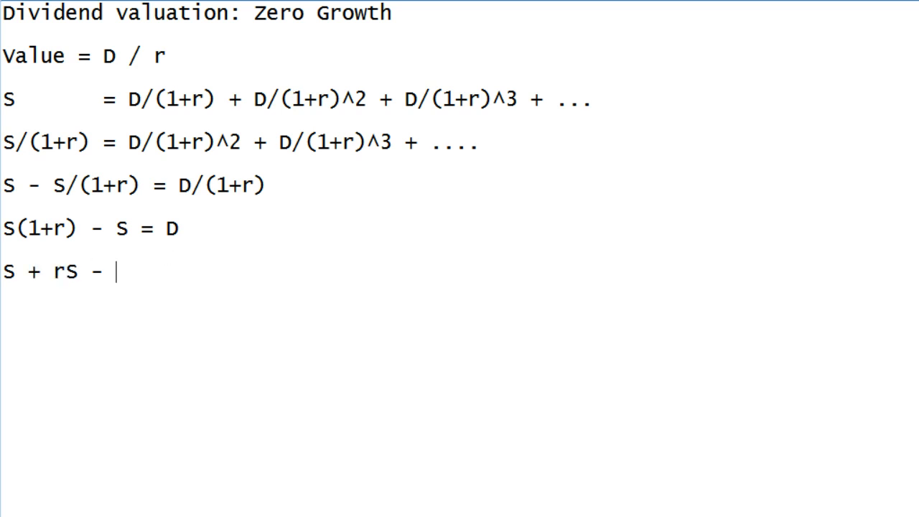
{"action": "type", "text": "S ="}
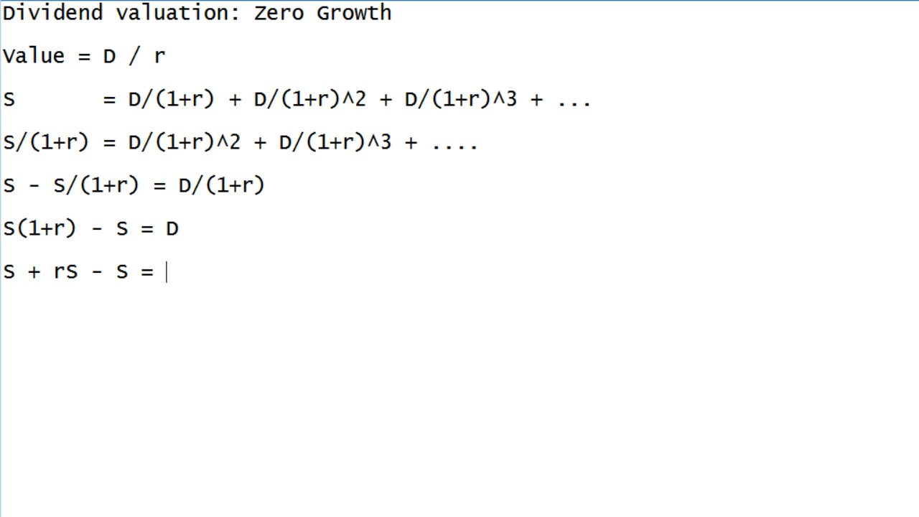
{"action": "type", "text": "D"}
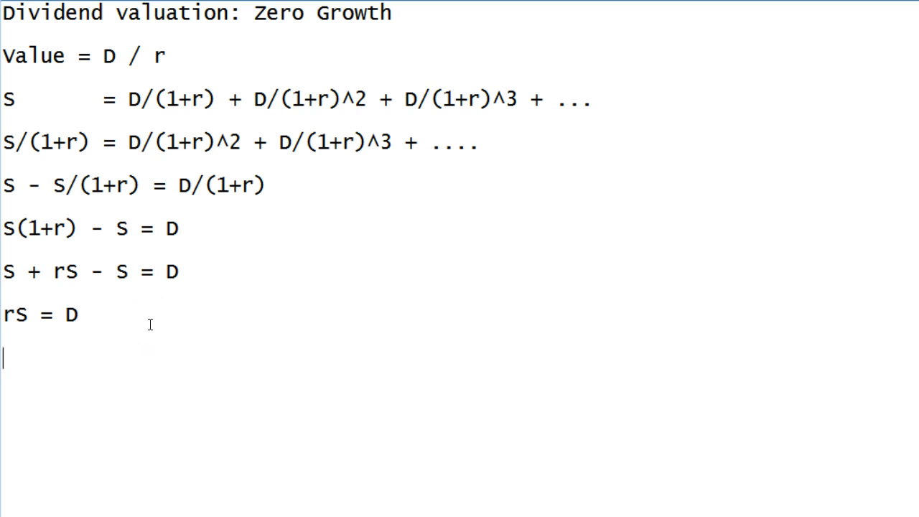
{"action": "type", "text": "S = D/r"}
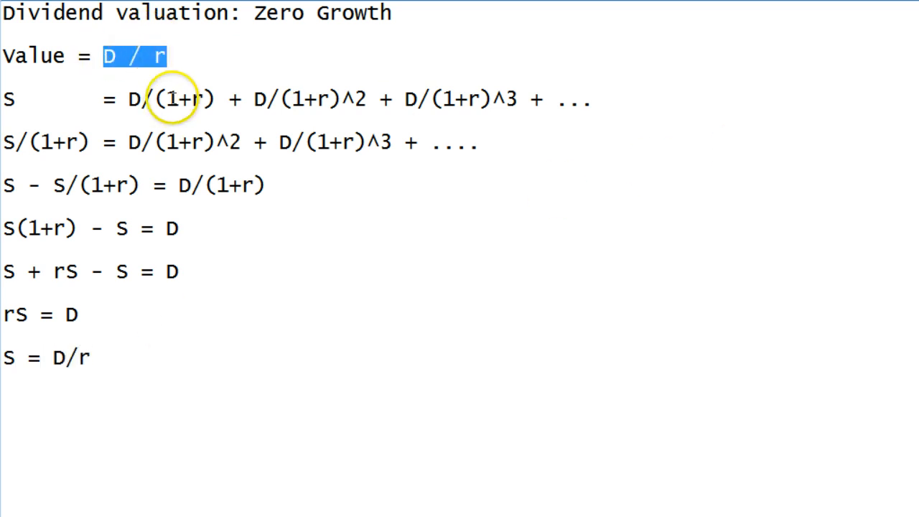
{"action": "left_click_drag", "start_coordinate": [140, 99], "coordinate": [592, 99]}
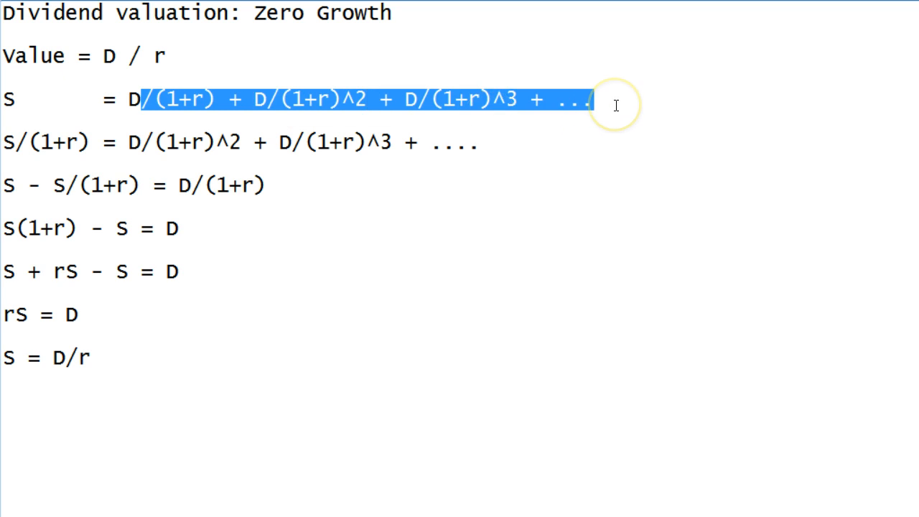
{"action": "mouse_move", "coordinate": [47, 140]}
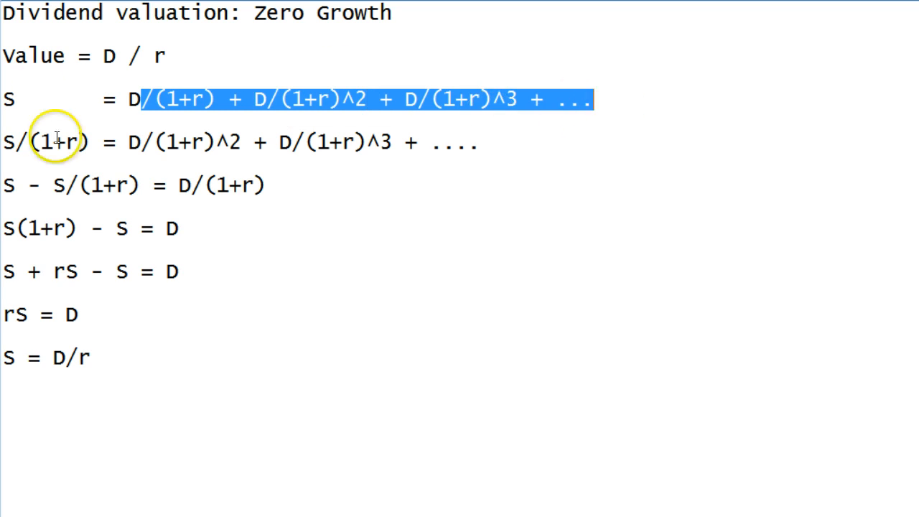